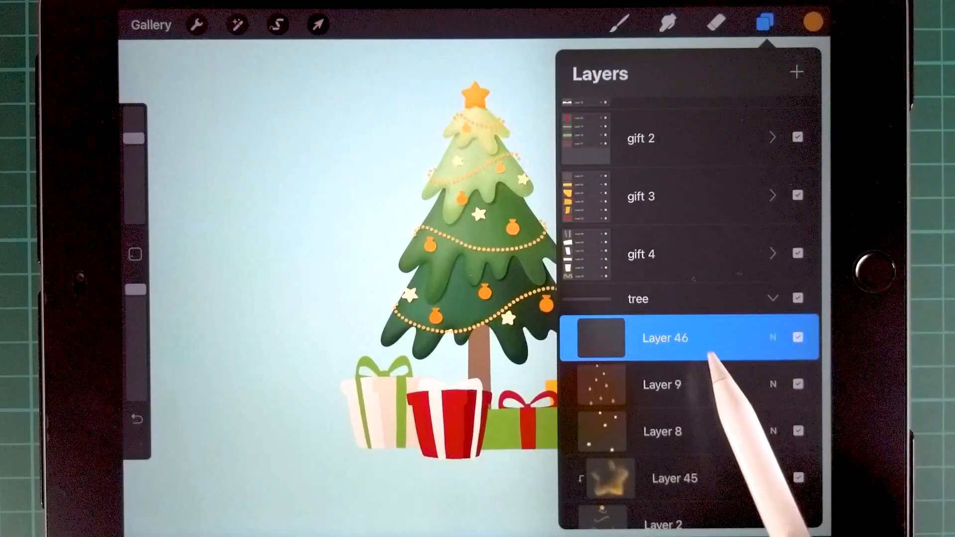
# - Leave the finished intro illustration and open a new blank canvas
pyautogui.click(772, 338)
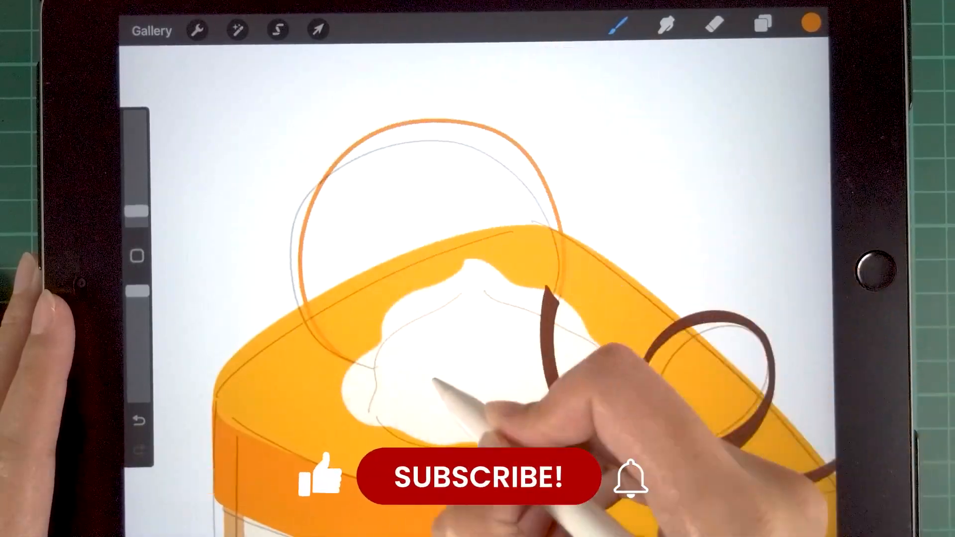
pyautogui.click(763, 23)
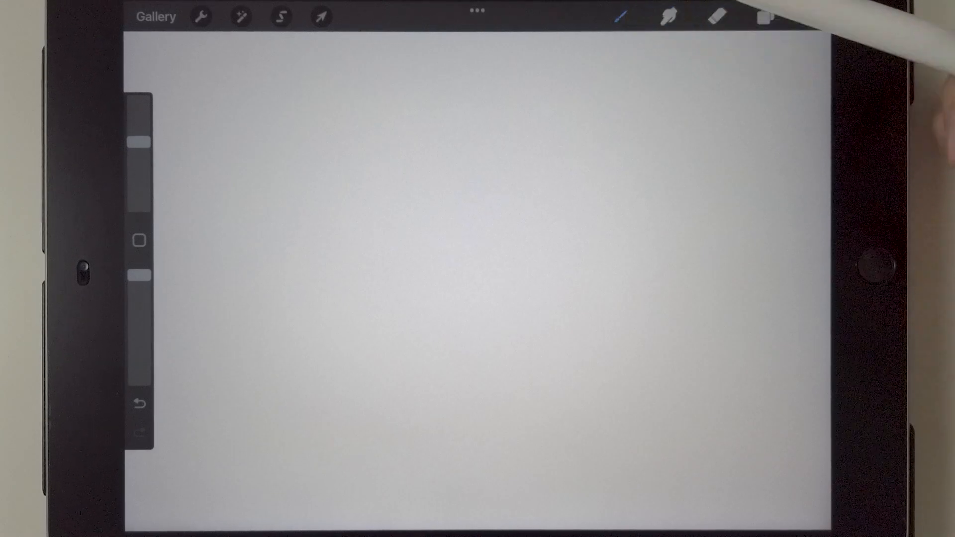
# - Reset the Studio Pen inking brush to its default settings and confirm
pyautogui.click(621, 17)
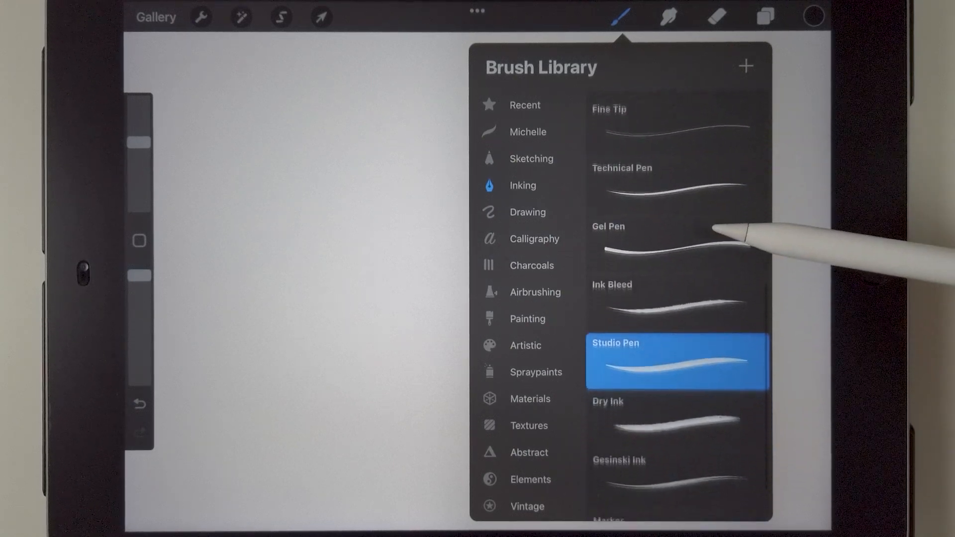
pyautogui.scroll(3)
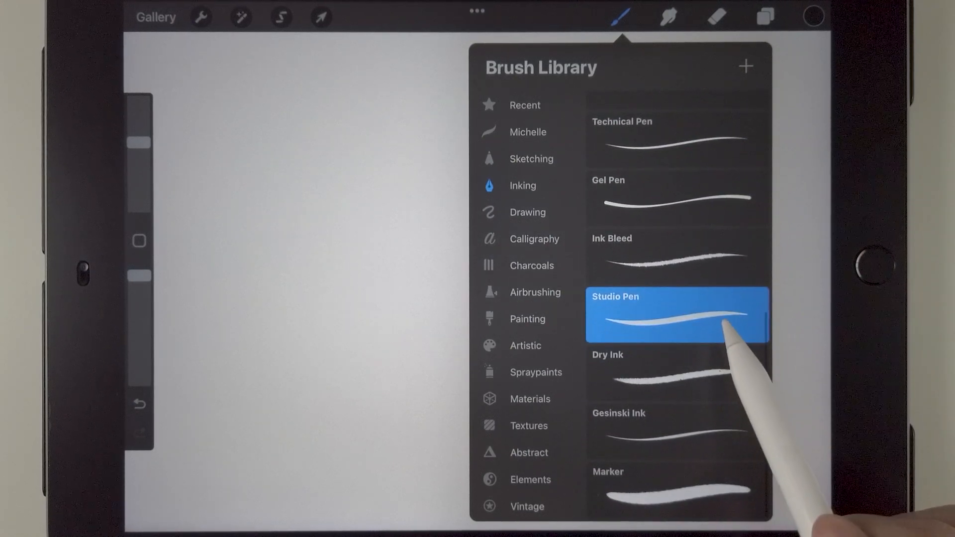
pyautogui.click(677, 315)
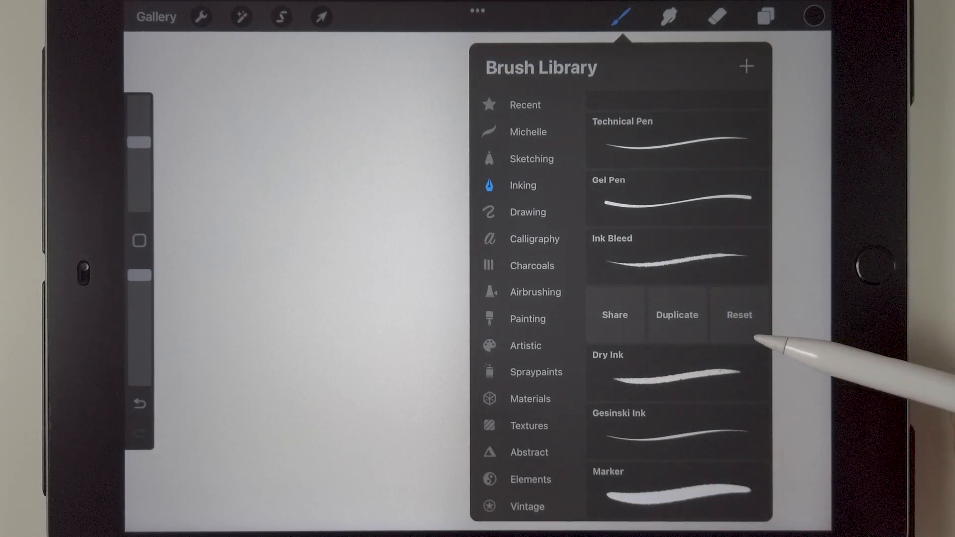
pyautogui.click(739, 315)
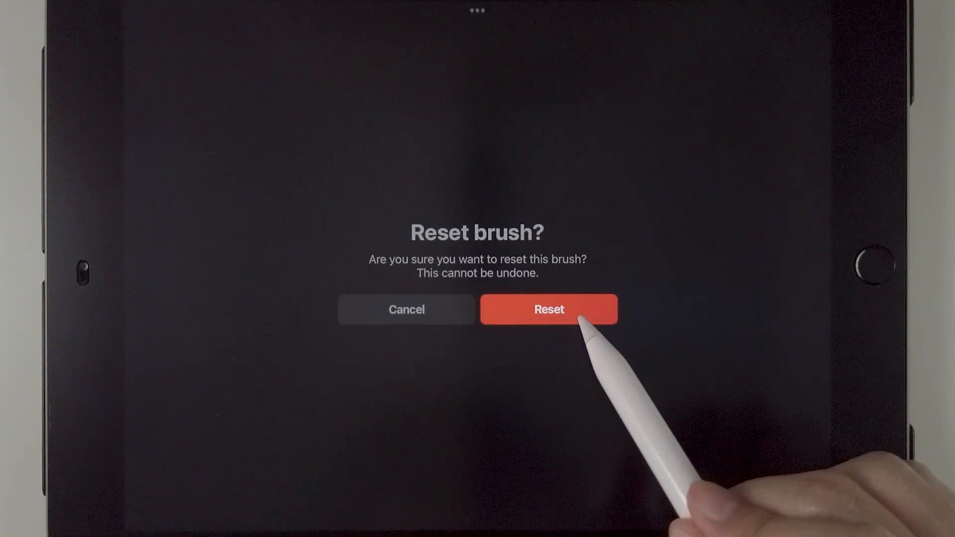
pyautogui.click(548, 309)
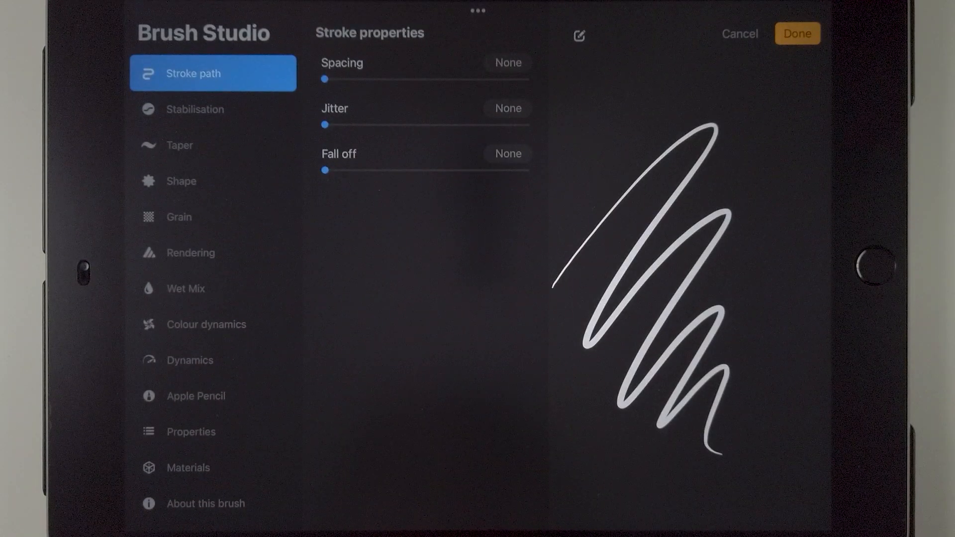
# - Save a new reset point for Studio Pen 1 under About this brush
pyautogui.click(206, 503)
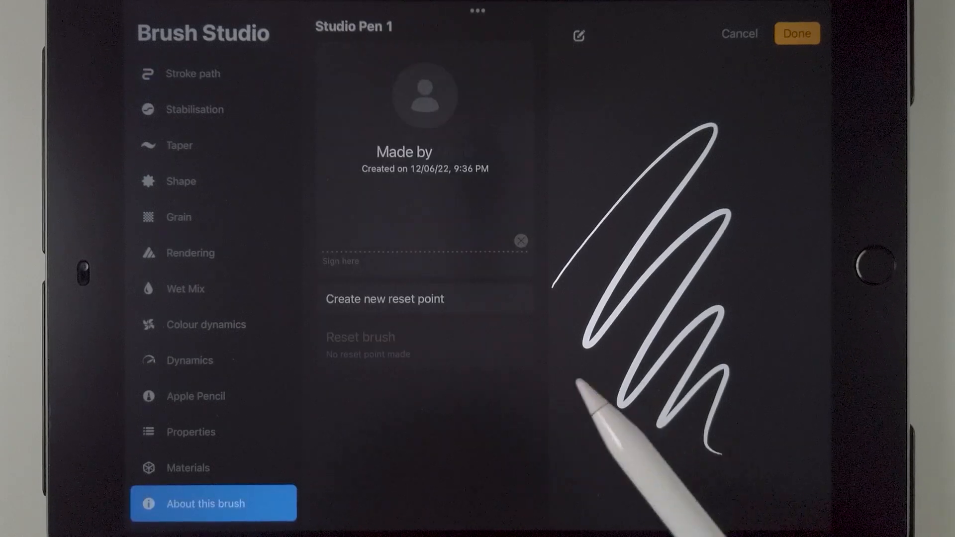
pyautogui.click(384, 299)
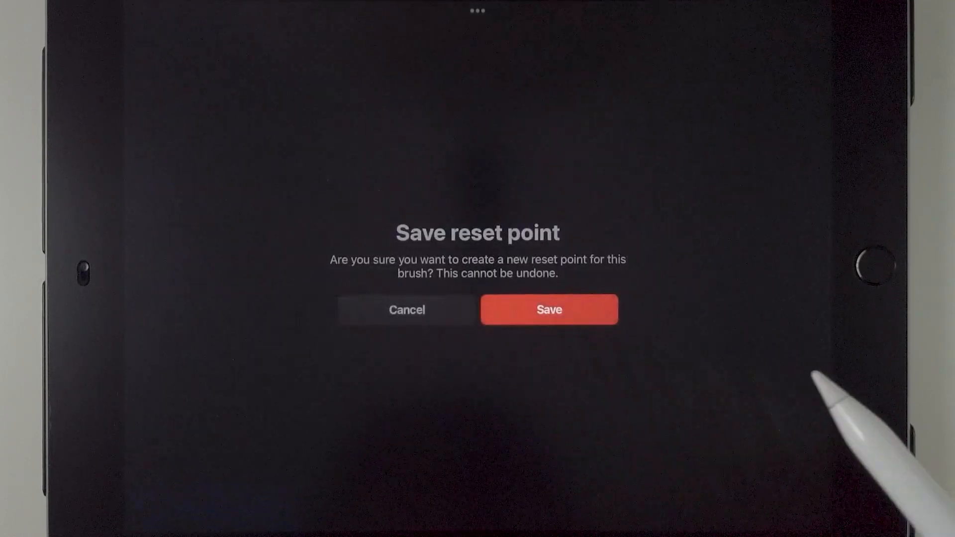
pyautogui.click(549, 310)
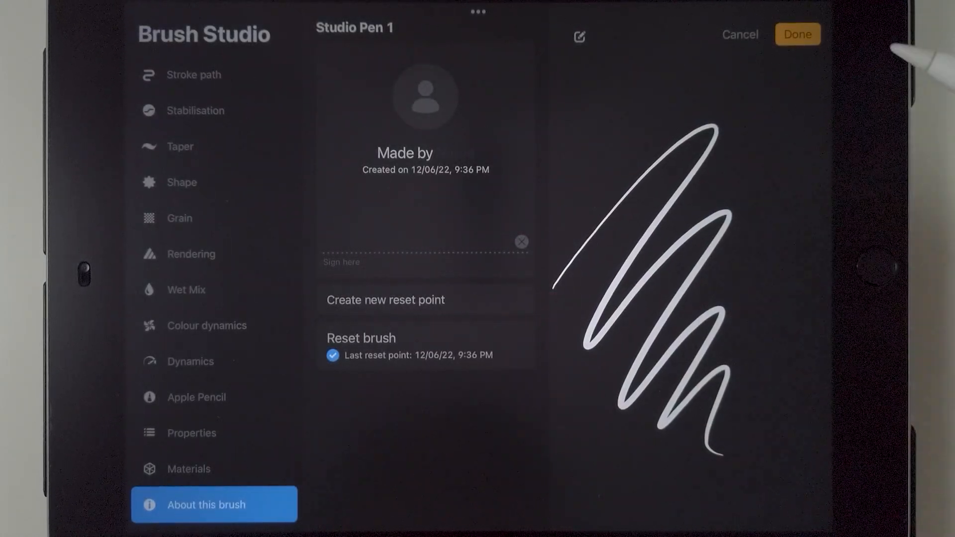
pyautogui.click(797, 34)
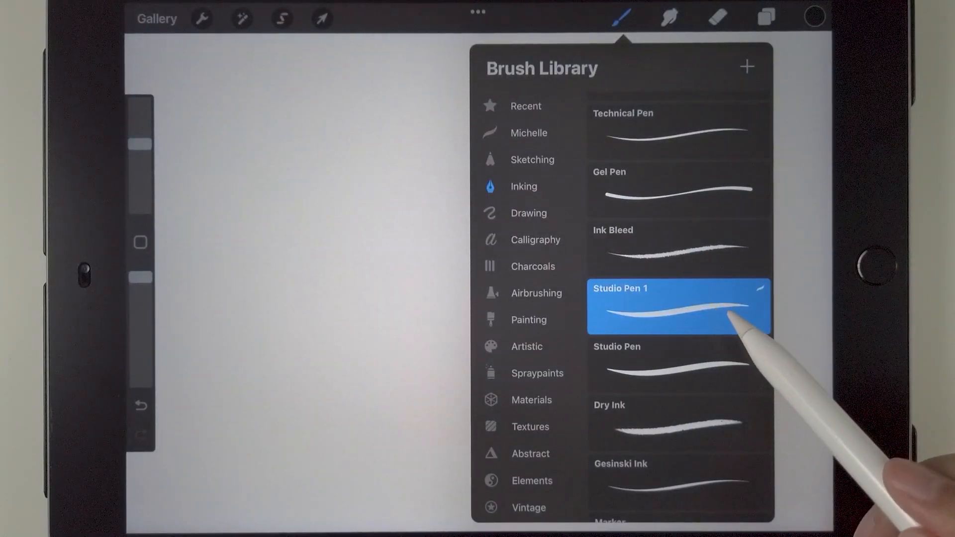
# - Reset Studio Pen 1 back to its saved reset point and close Brush Studio
pyautogui.doubleClick(678, 306)
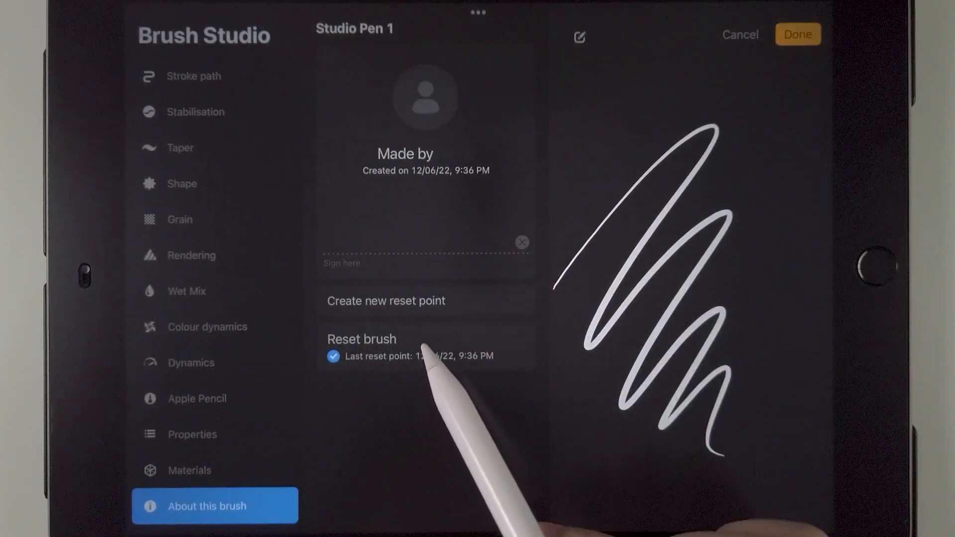
pyautogui.click(362, 340)
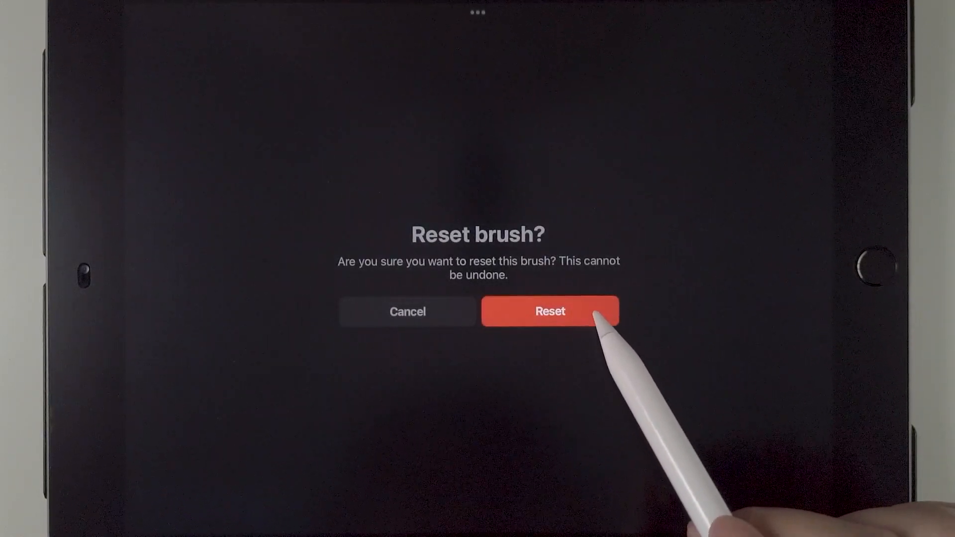
pyautogui.click(550, 311)
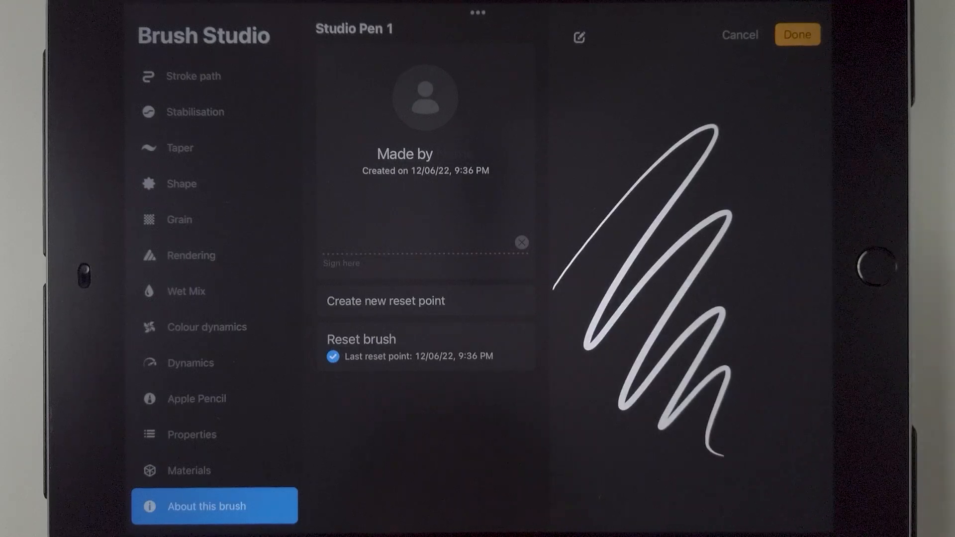
pyautogui.click(796, 35)
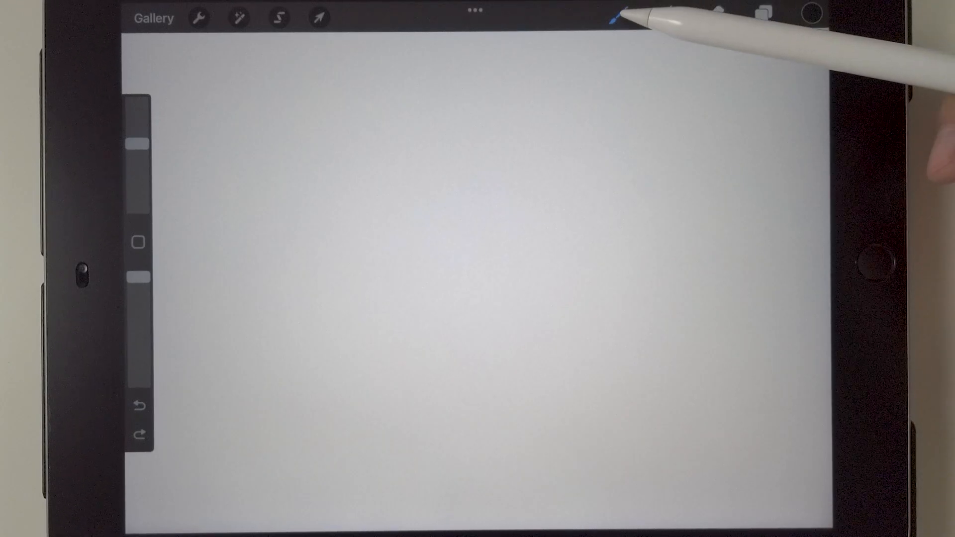
pyautogui.click(617, 17)
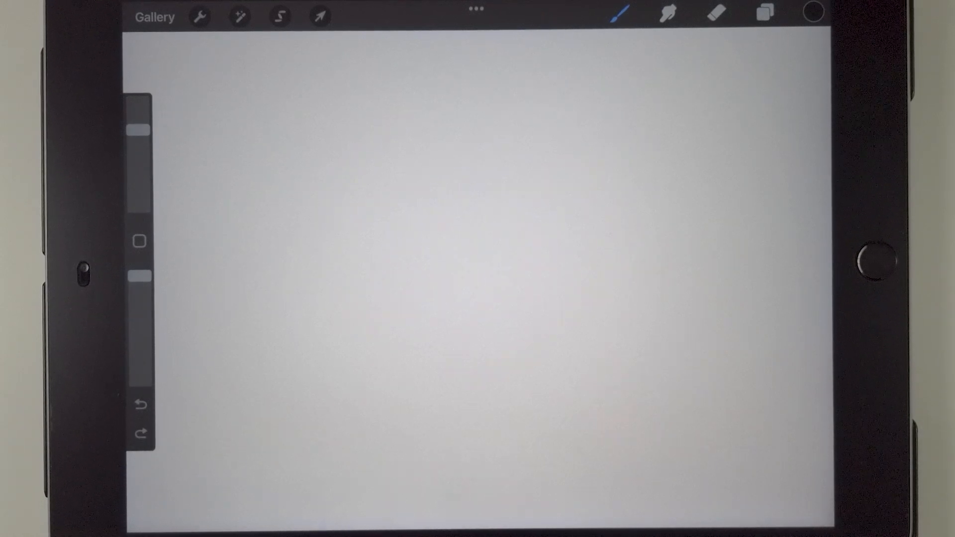
# - Raise the 6B Pencil's Stroke path jitter so it scatters, then return to canvas
pyautogui.click(620, 12)
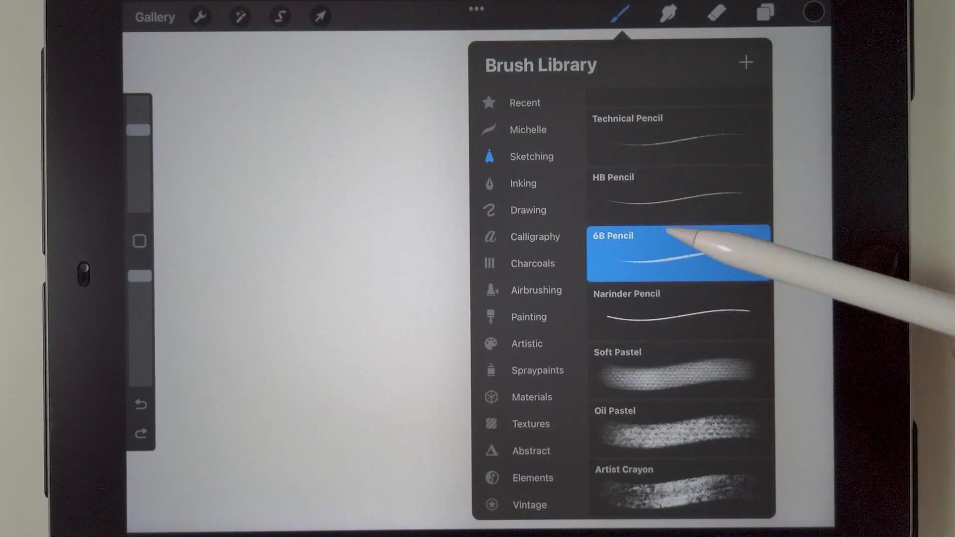
pyautogui.click(139, 128)
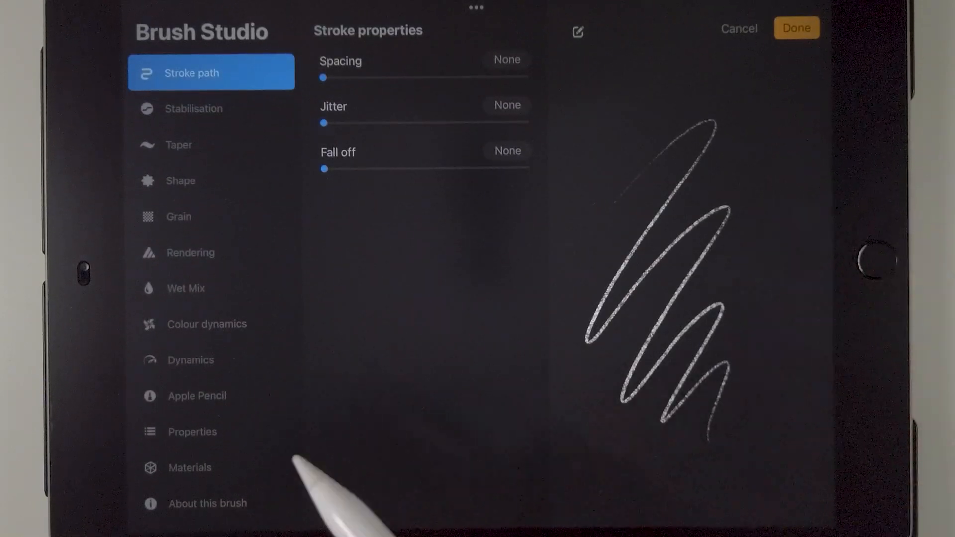
pyautogui.click(192, 431)
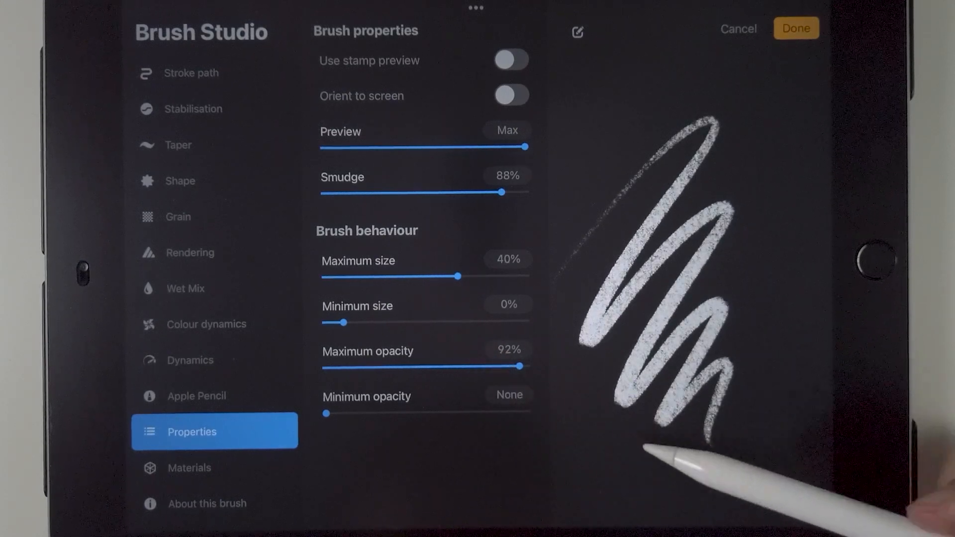
pyautogui.click(795, 28)
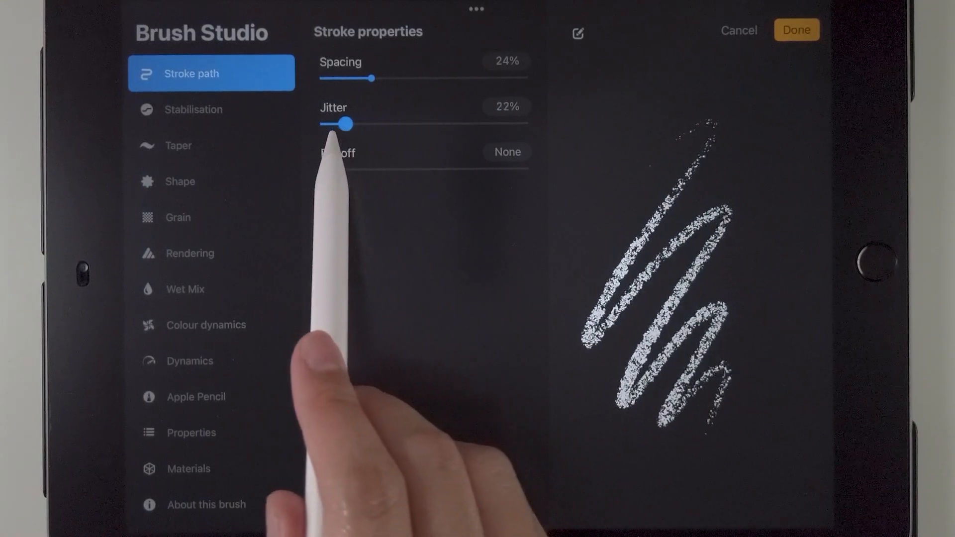
pyautogui.moveTo(347, 125); pyautogui.dragTo(382, 125)
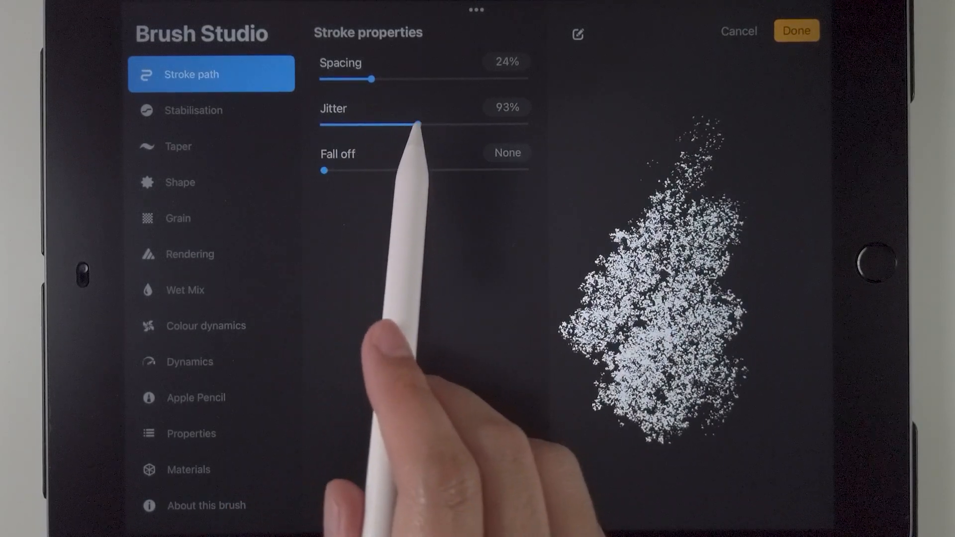
pyautogui.click(797, 31)
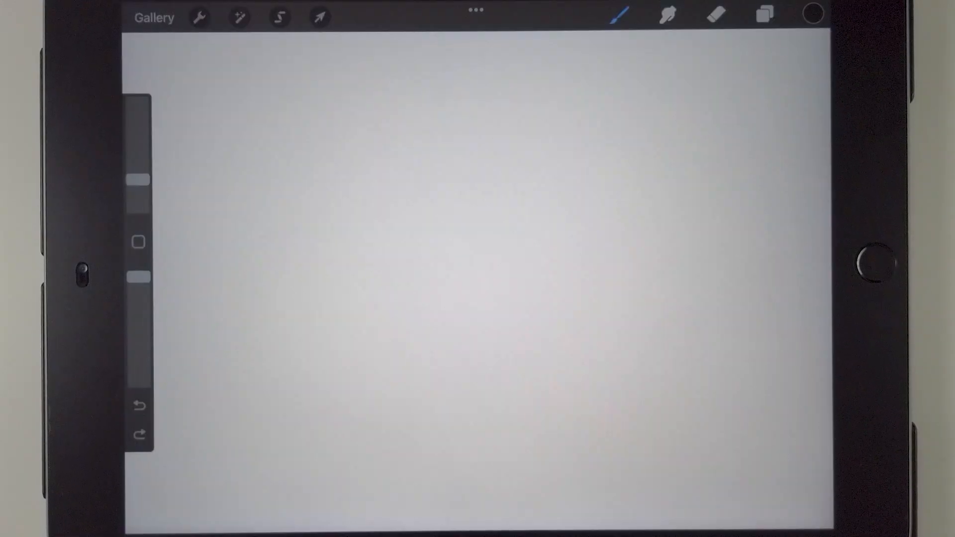
# - Open a brush's settings from the Brush Library and close them again
pyautogui.click(619, 15)
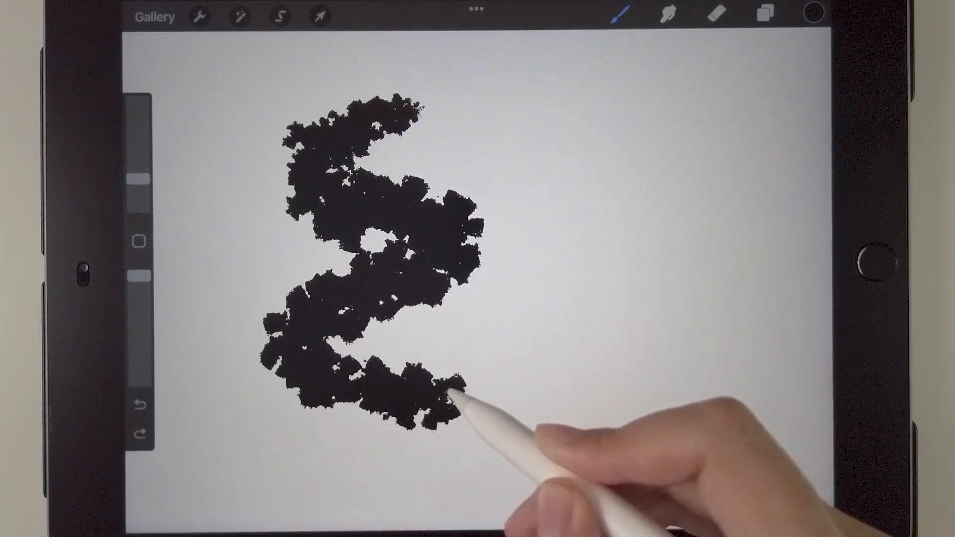
pyautogui.click(621, 16)
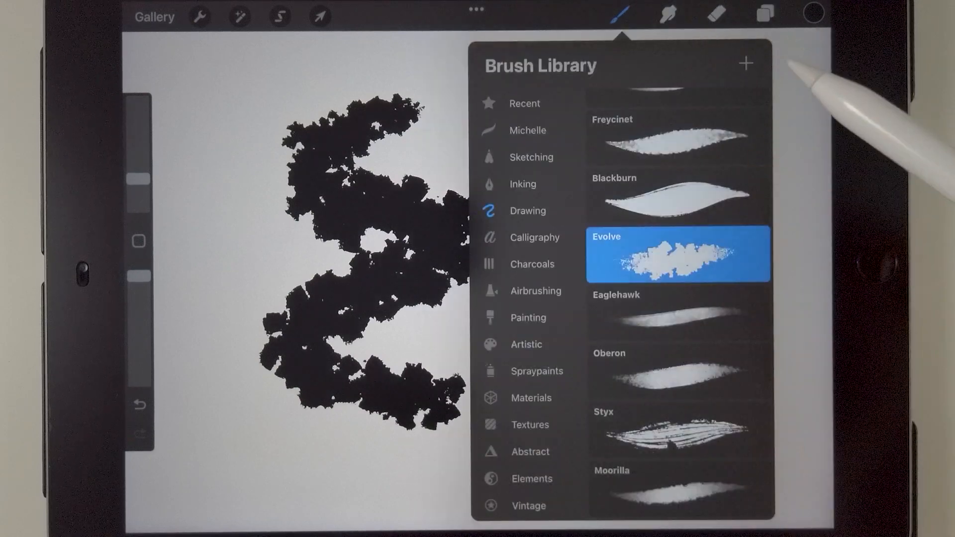
pyautogui.doubleClick(677, 255)
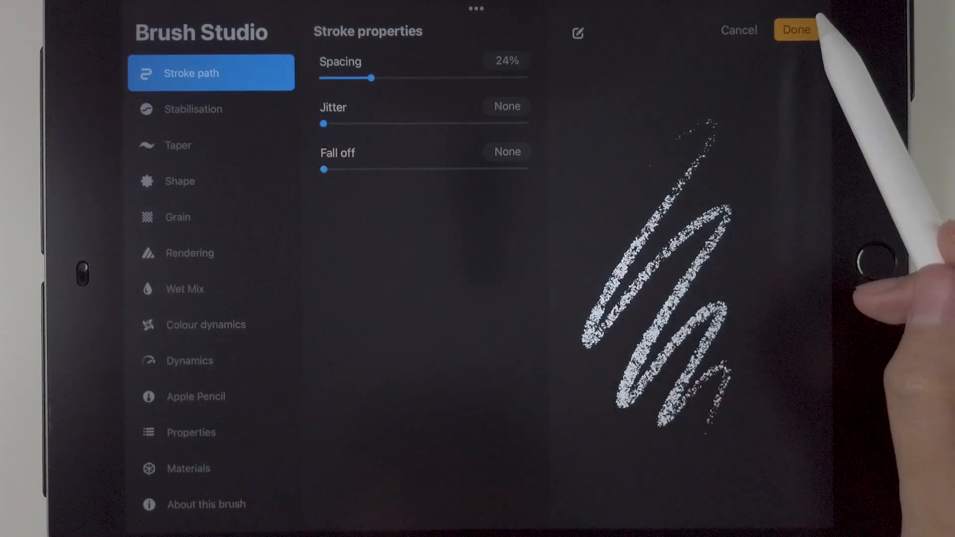
pyautogui.click(795, 30)
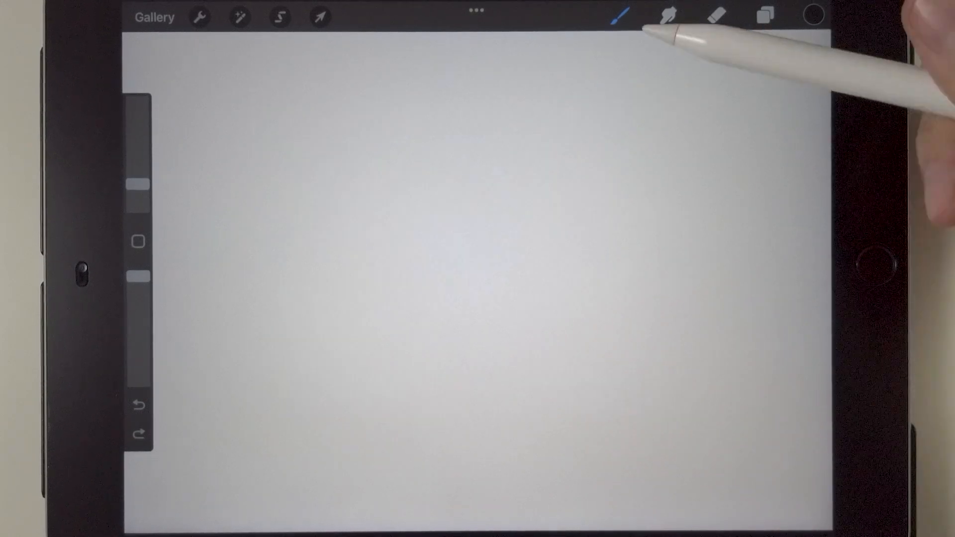
# - Select the Watercolor painting brush and paint a shaded grey sphere
pyautogui.click(621, 16)
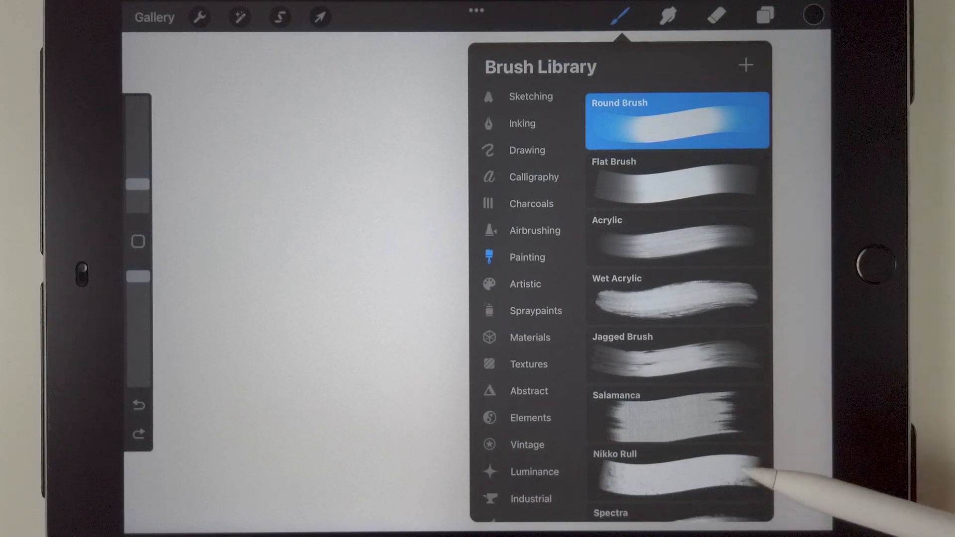
pyautogui.scroll(-3)
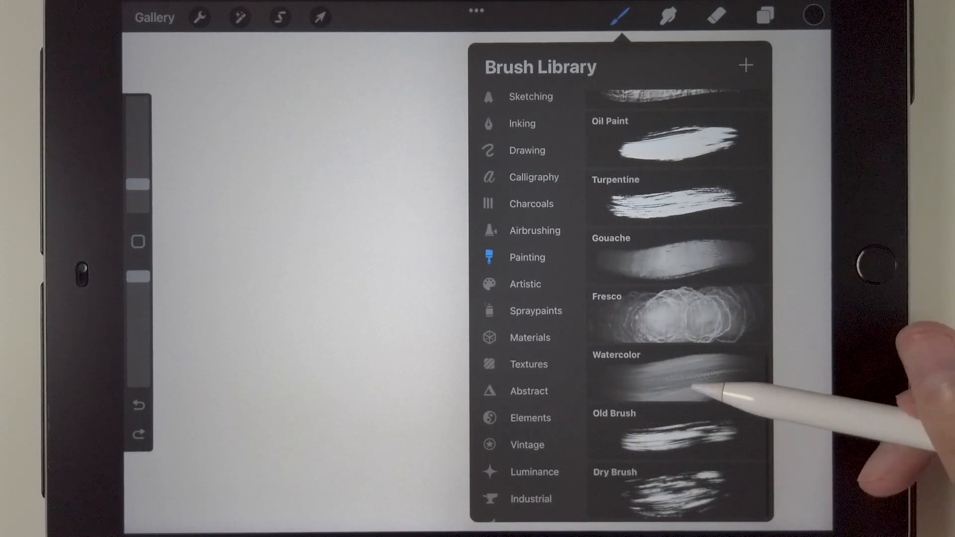
pyautogui.click(677, 373)
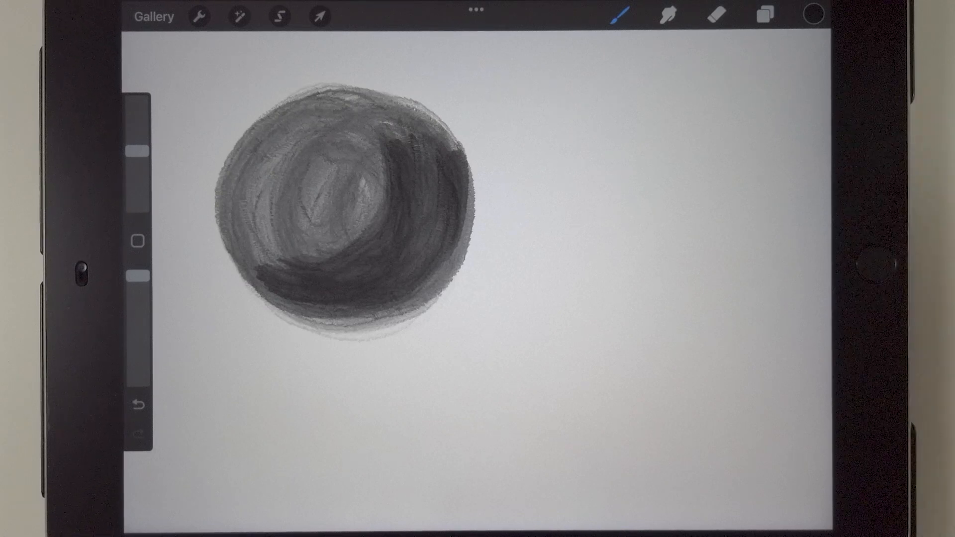
pyautogui.click(619, 15)
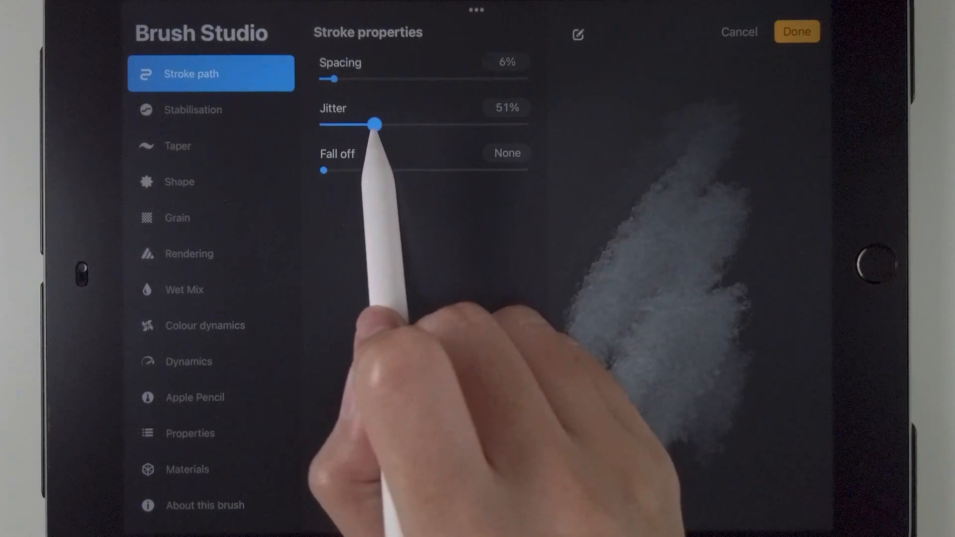
# - Set Watercolor jitter to about 50% and paint a speckled sphere beside the first
pyautogui.moveTo(374, 124); pyautogui.dragTo(371, 125)
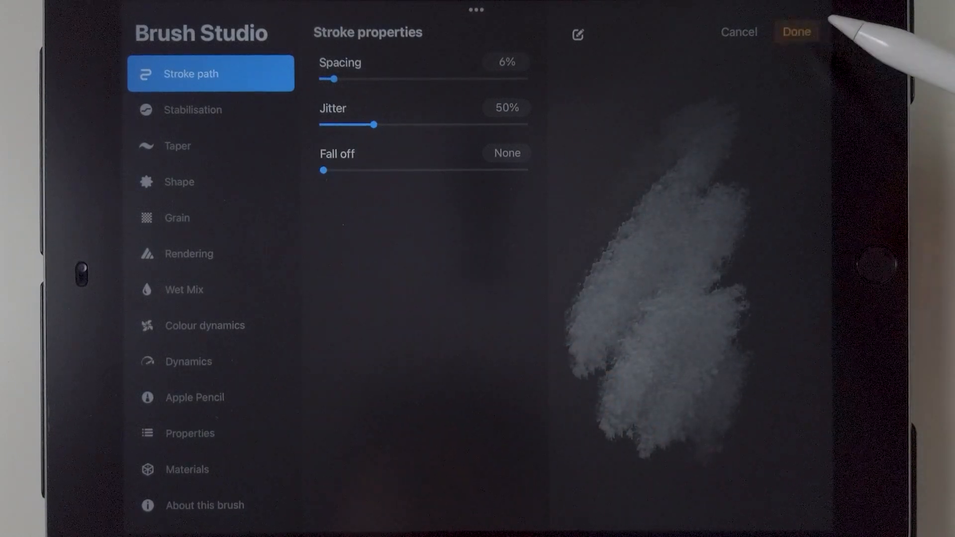
pyautogui.click(797, 31)
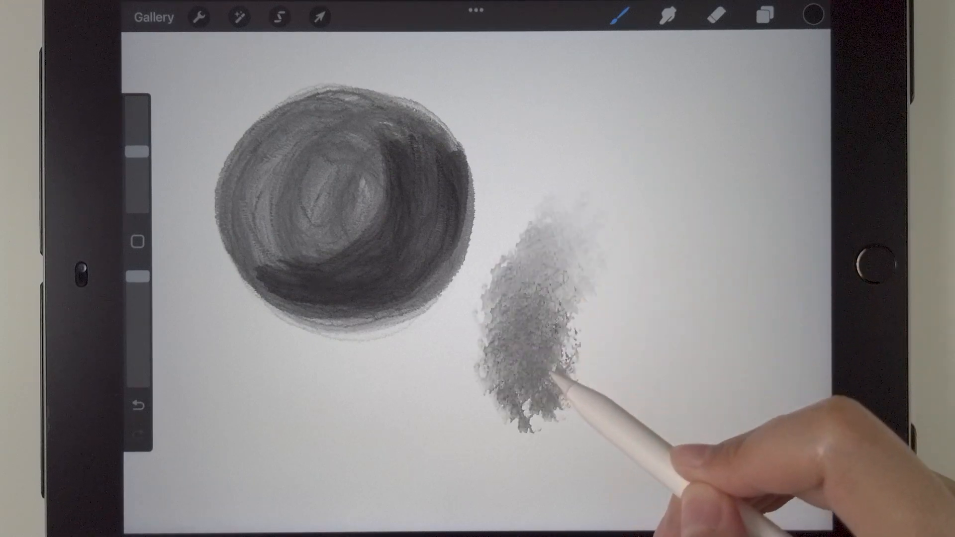
pyautogui.moveTo(548, 341); pyautogui.dragTo(609, 263)
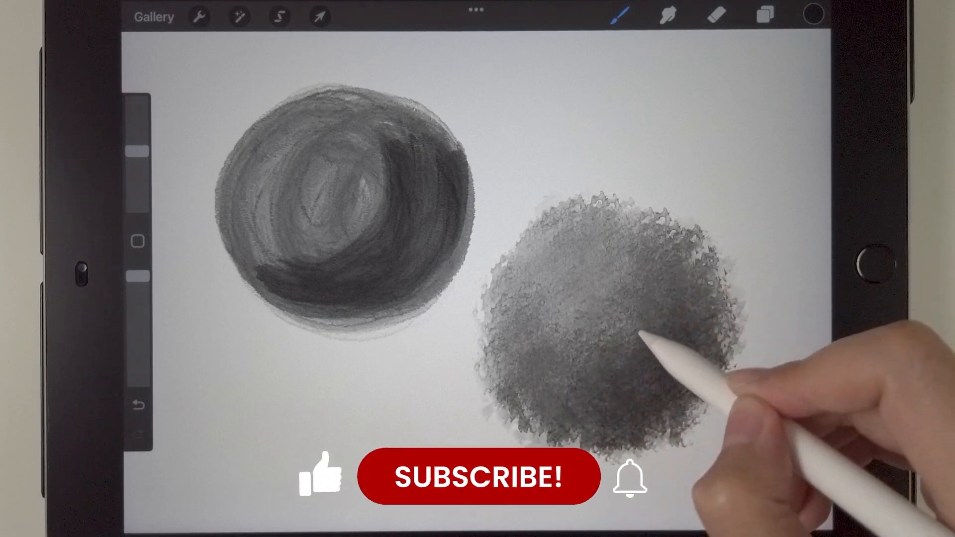
pyautogui.click(480, 477)
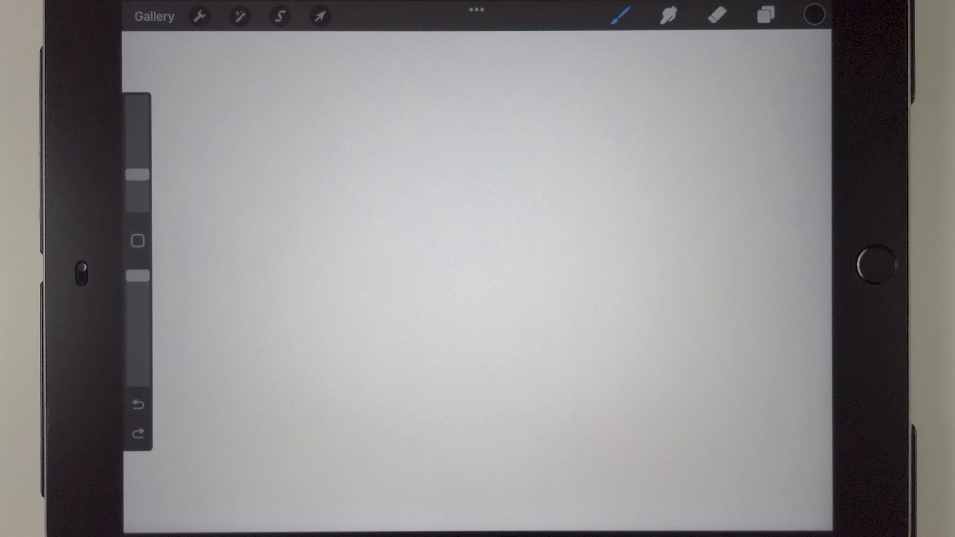
# - Draw a smooth black bar with Hard Brush, then switch to the jittered Watercolor brush
pyautogui.click(619, 16)
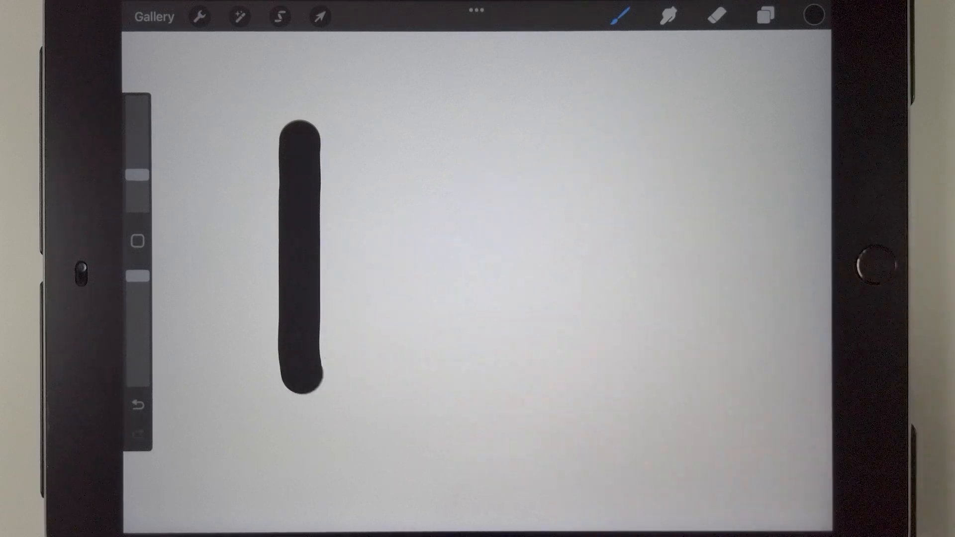
pyautogui.click(619, 16)
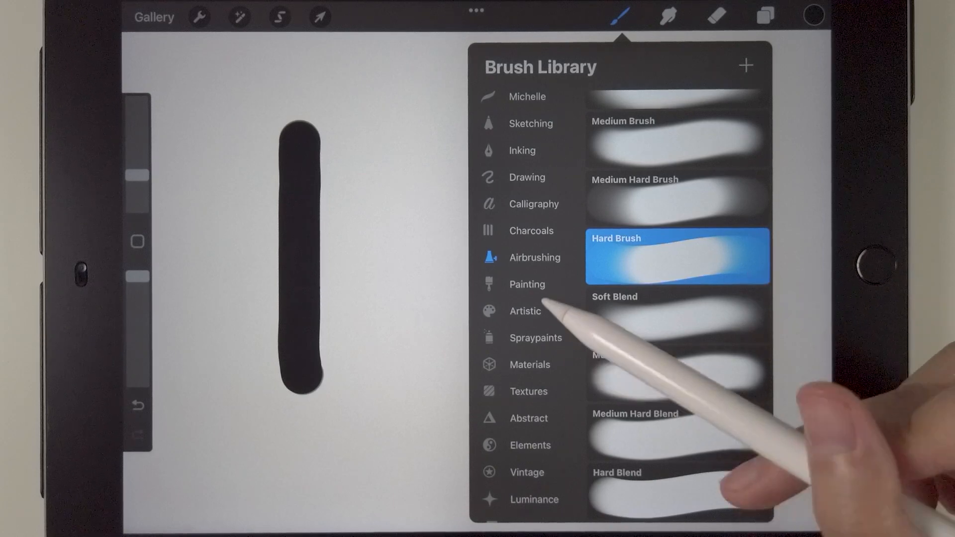
pyautogui.click(527, 284)
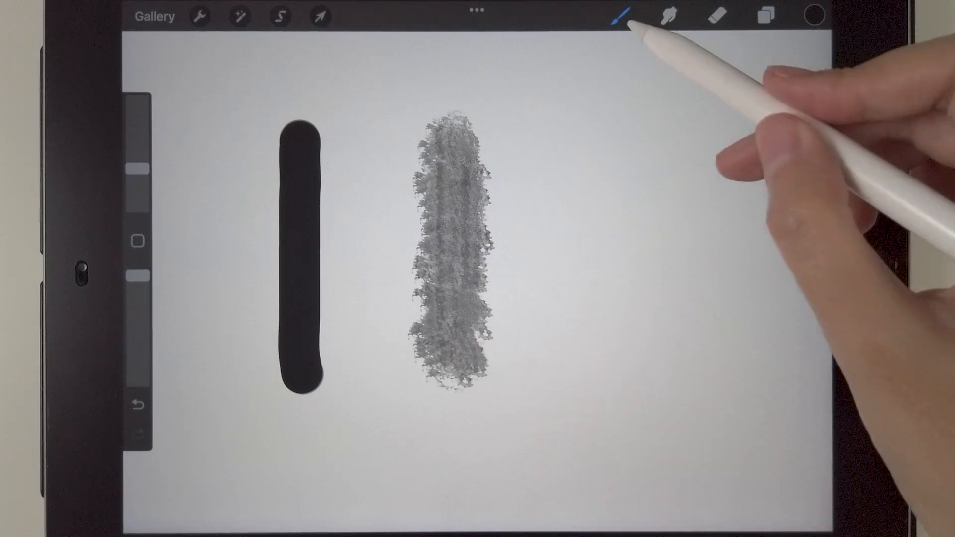
# - Duplicate the Airbrushing Hard Brush and move Hard Brush 2 into the Painting set
pyautogui.click(620, 16)
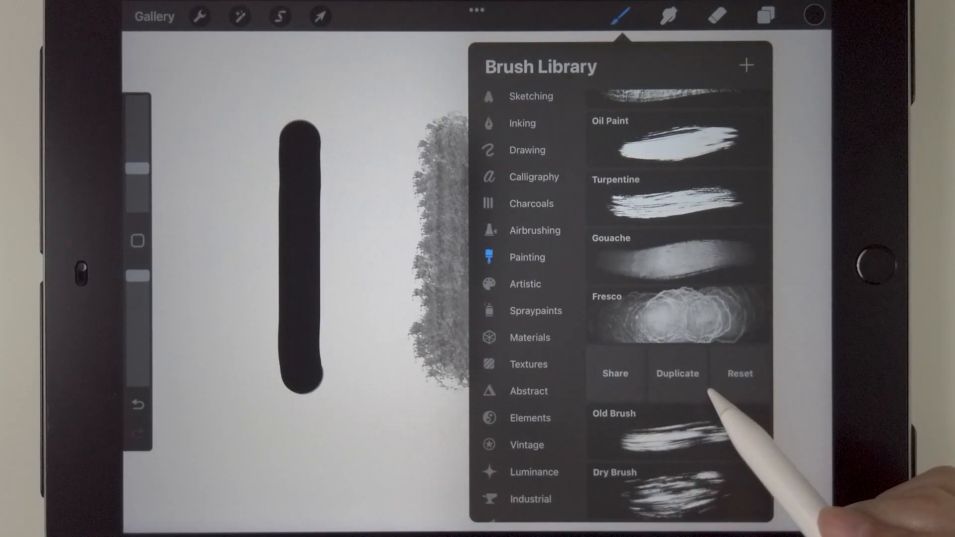
pyautogui.click(676, 374)
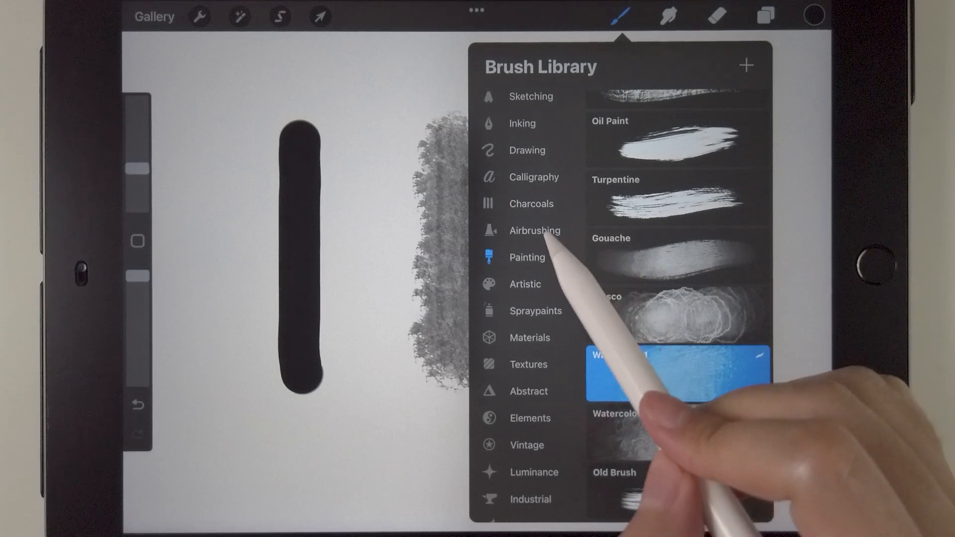
pyautogui.click(534, 230)
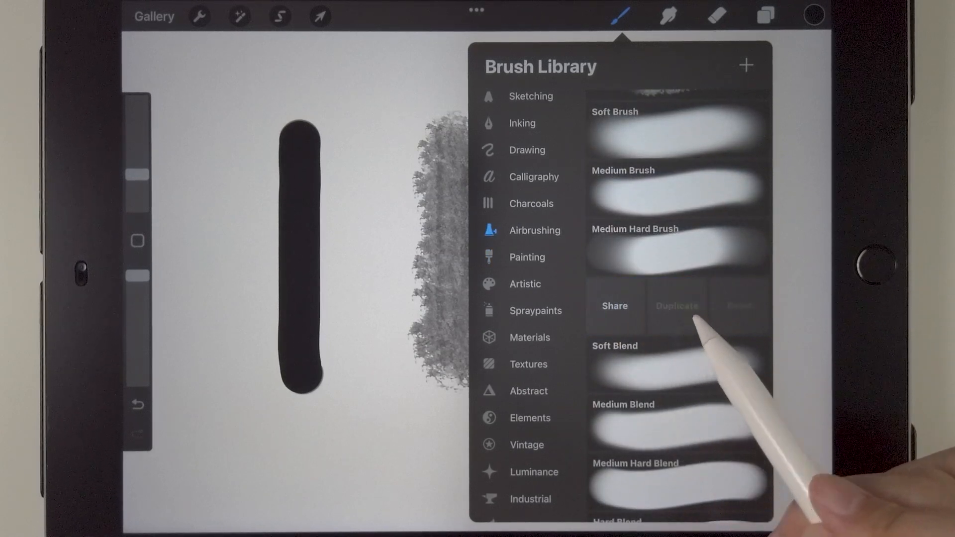
pyautogui.click(676, 305)
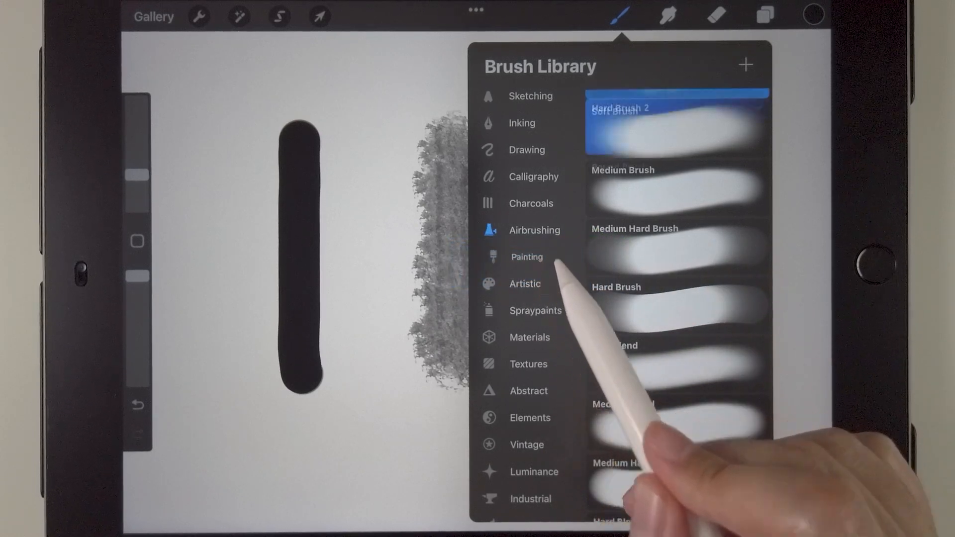
pyautogui.click(526, 257)
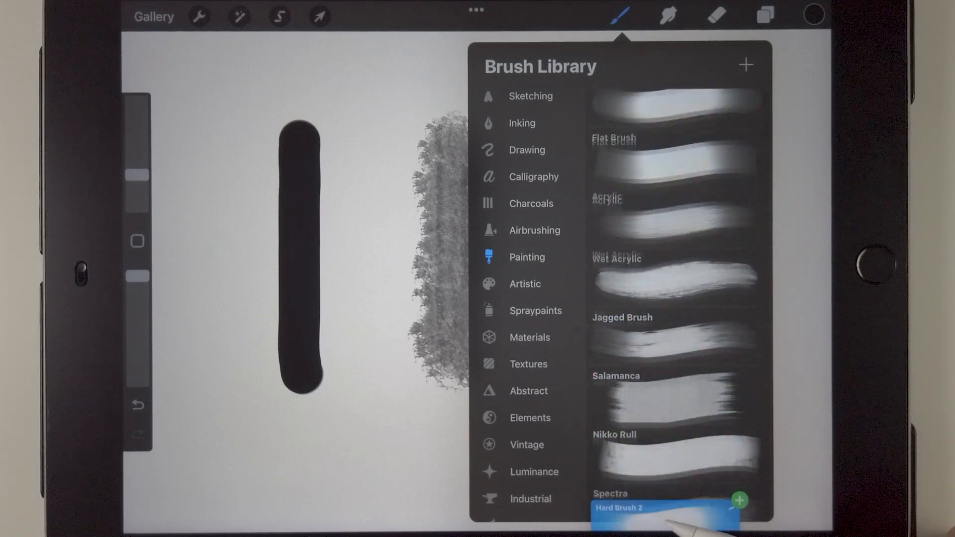
pyautogui.scroll(-3)
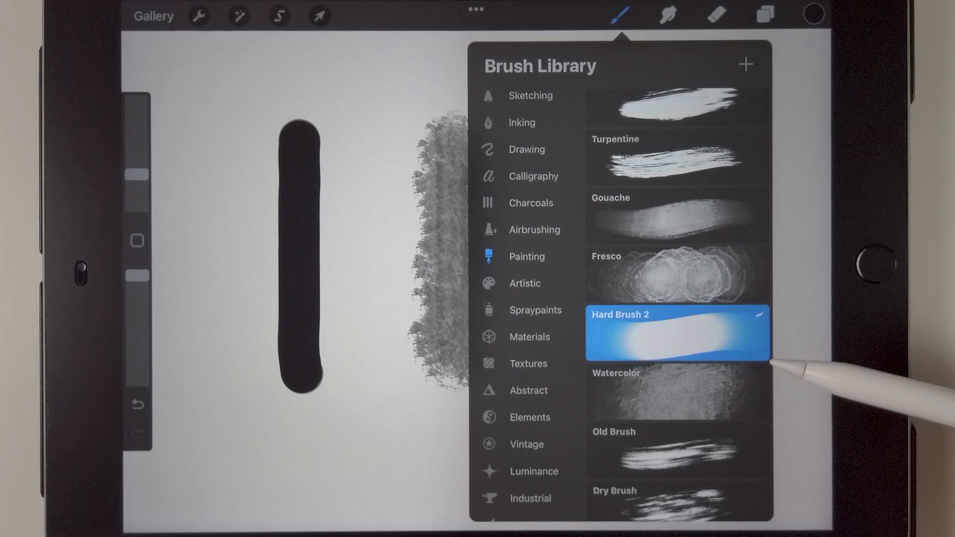
pyautogui.moveTo(792, 366)
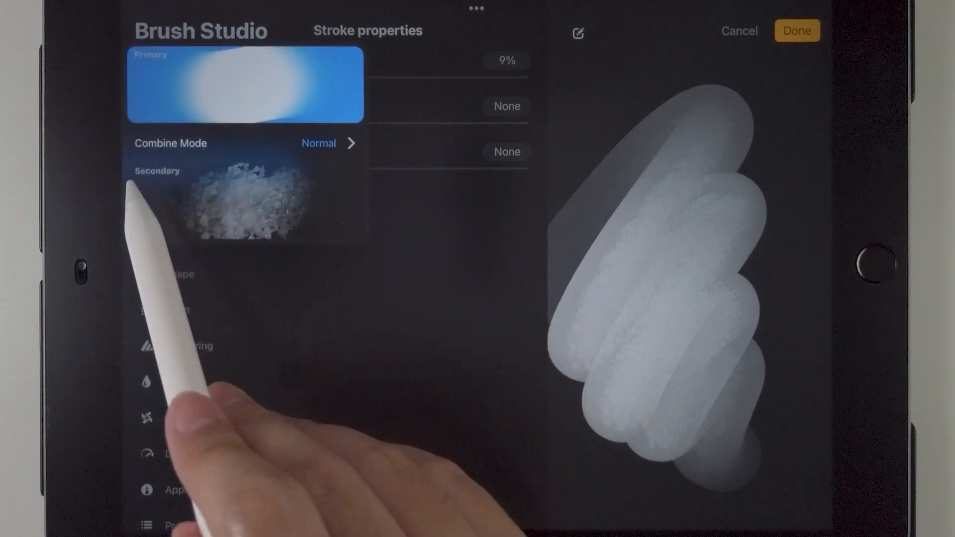
# - Set the combined brush's Combine Mode to Multiply and apply the changes
pyautogui.click(329, 143)
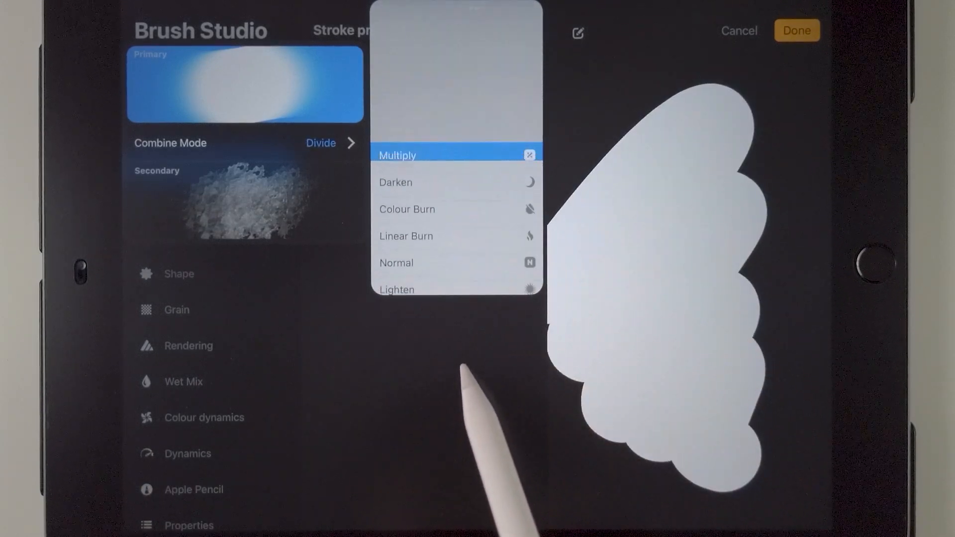
pyautogui.click(397, 155)
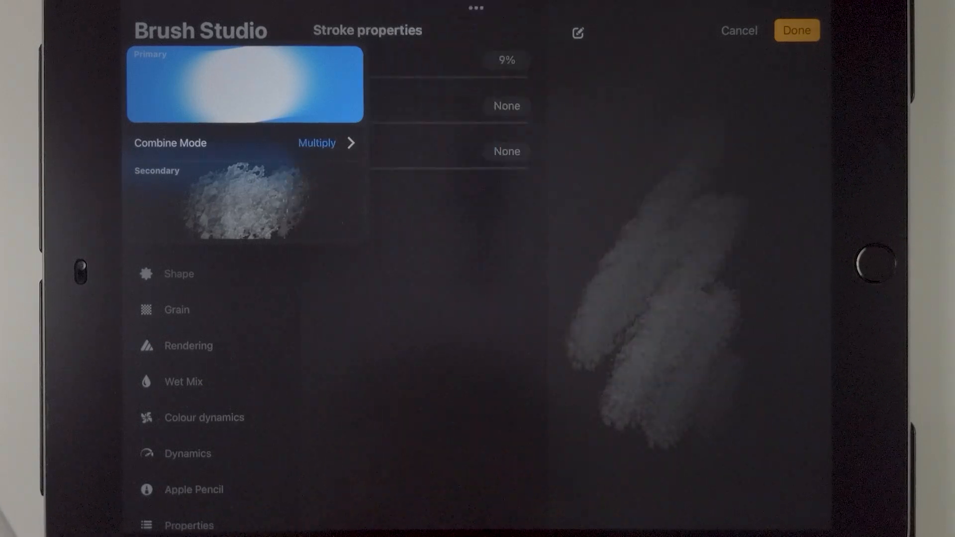
pyautogui.click(210, 165)
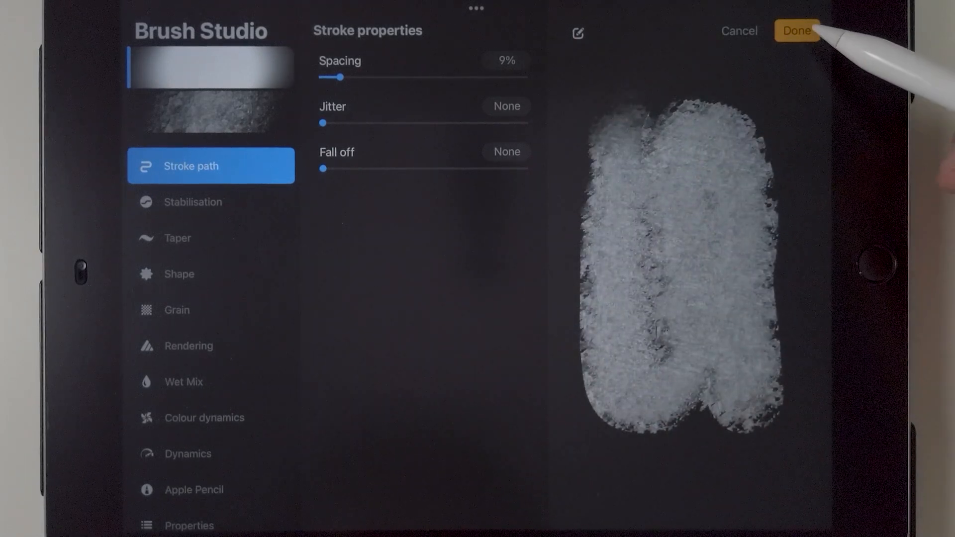
pyautogui.click(797, 30)
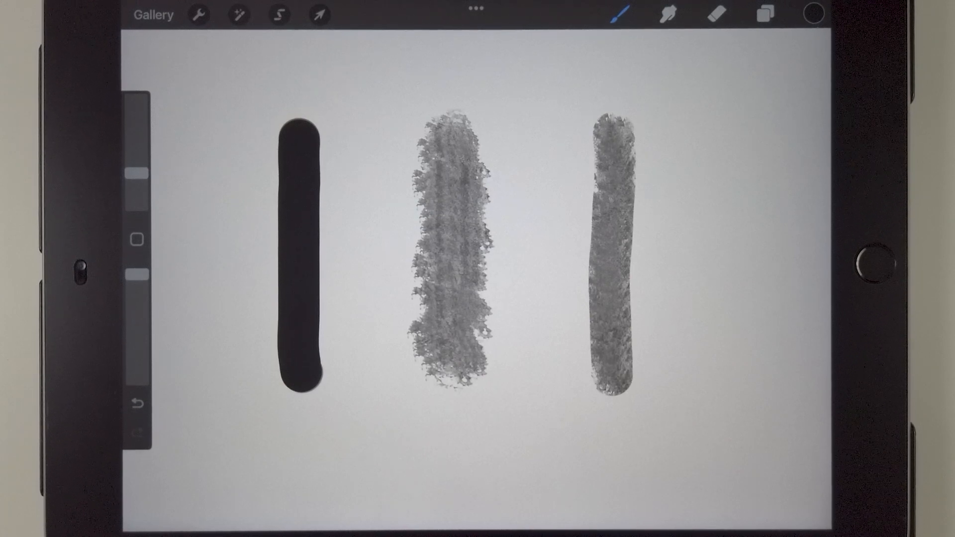
# - Uncombine the combined brush from its Secondary brush in Brush Studio
pyautogui.click(621, 13)
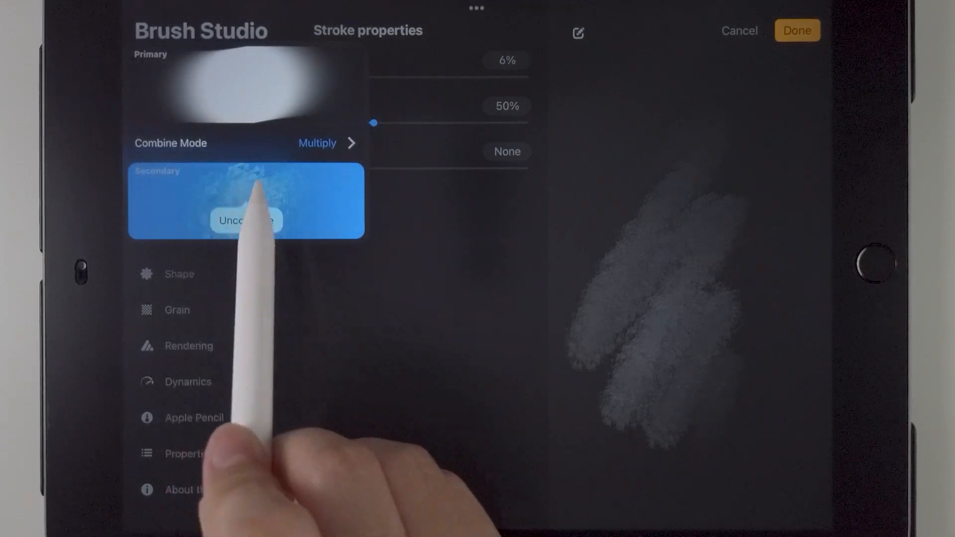
pyautogui.click(245, 220)
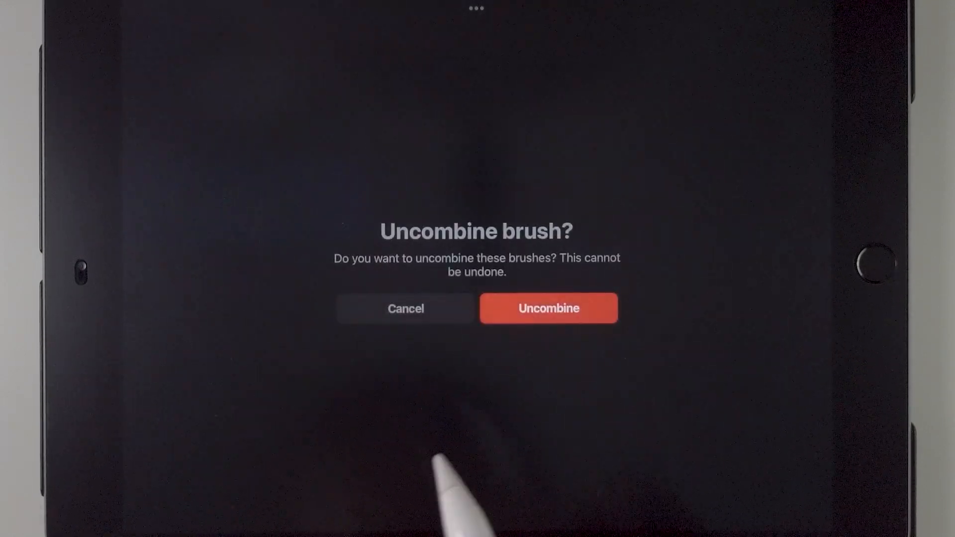
pyautogui.click(548, 307)
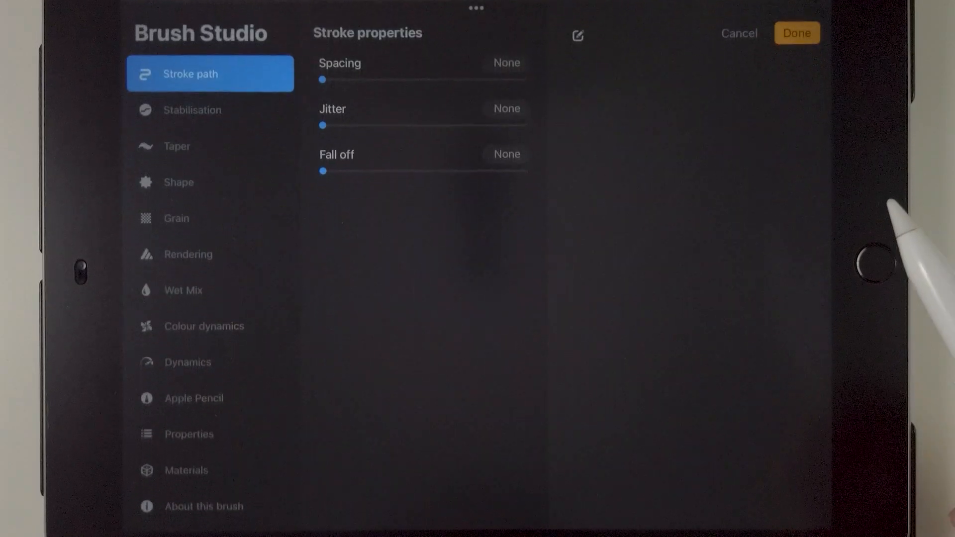
# - Under Stabilisation, raise the brush's StreamLine Amount to about 22%
pyautogui.click(210, 107)
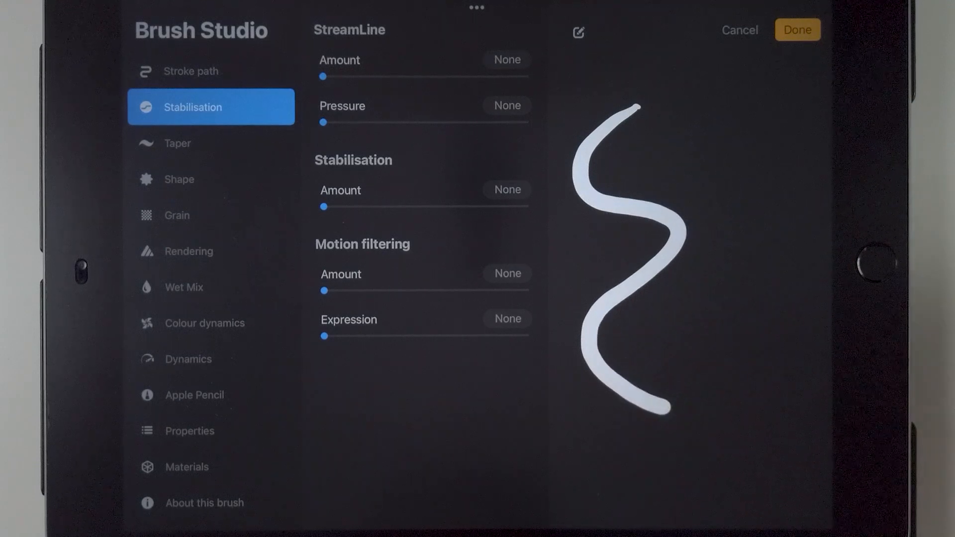
pyautogui.moveTo(323, 76); pyautogui.dragTo(366, 76)
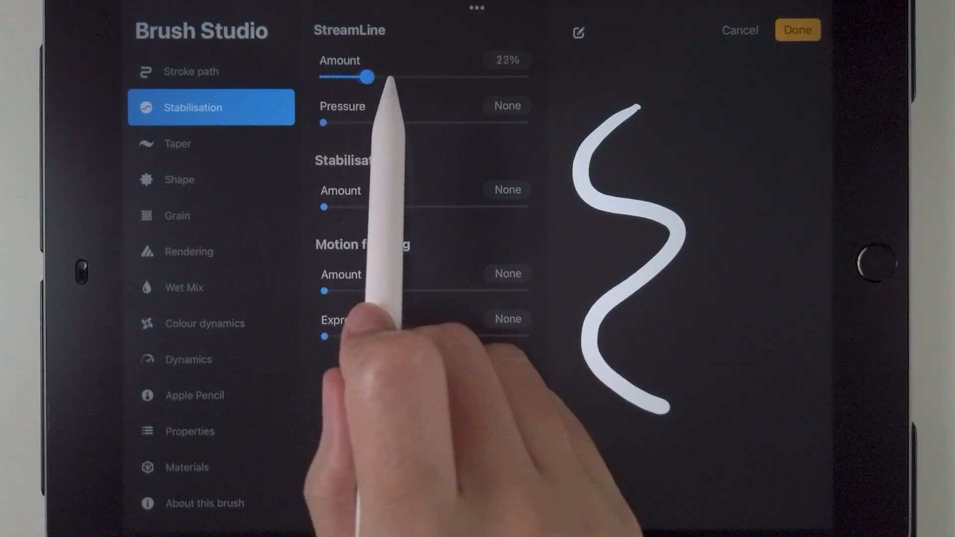